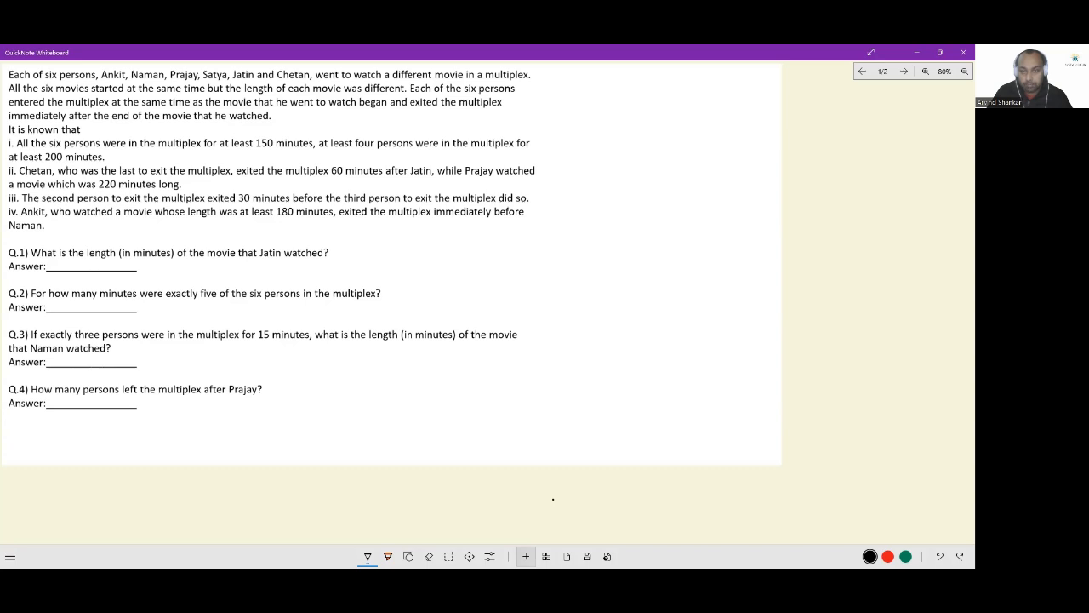
- Handwrite 'Name' and 'duration' headings and row numbers 1–6 to the right of the puzzle
drag(638, 136, 680, 140)
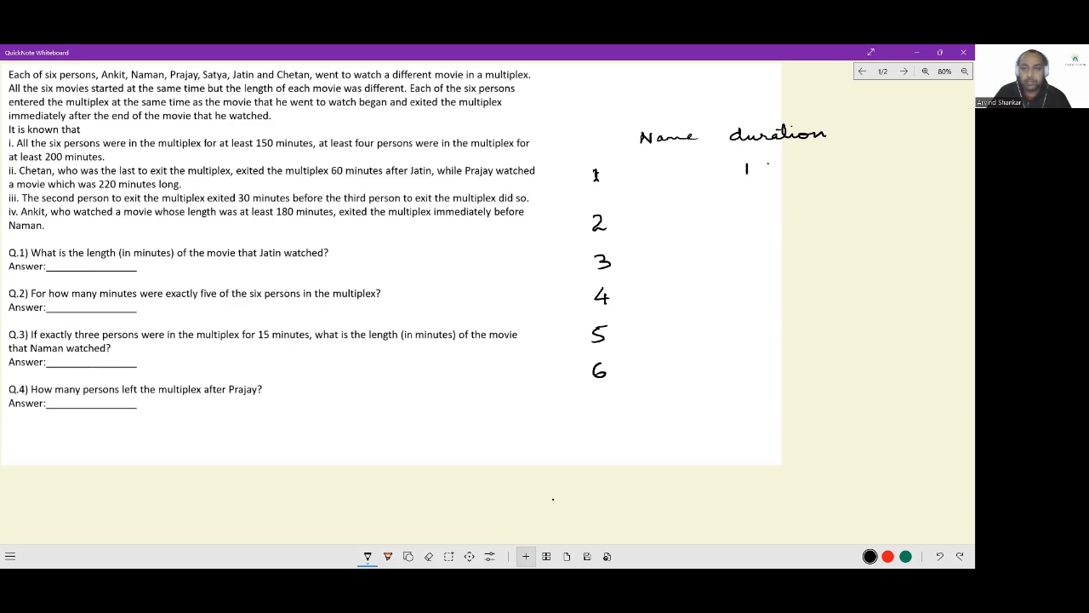
- Write durations 150 in row 1 and 200 in row 3, dot a line under row 2, and tick clue i
text(150)
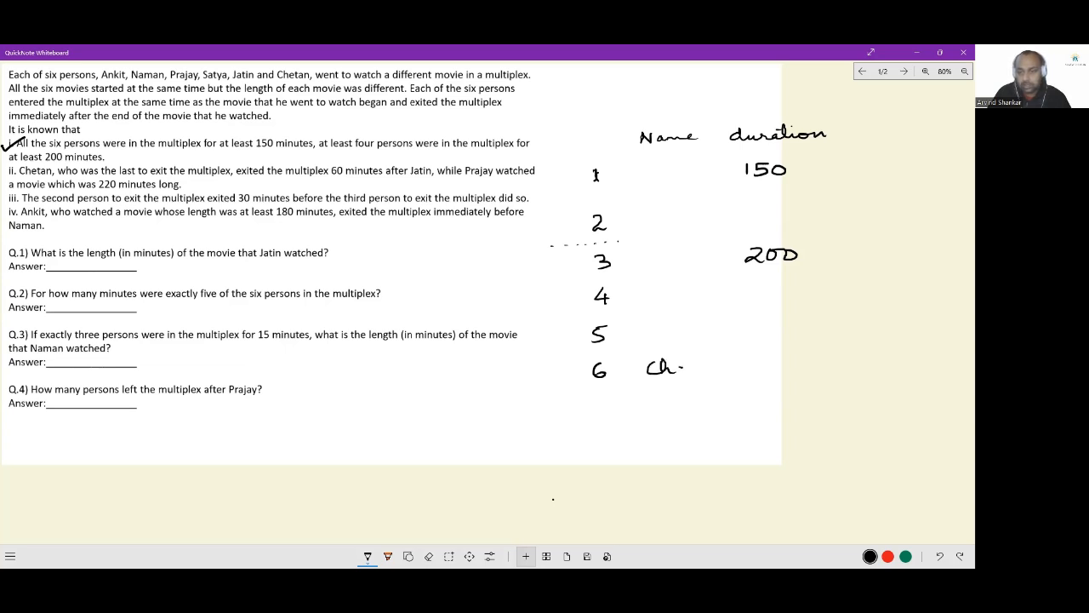
- Write Chetan as x+60 in row 6, Jatin as x below a dividing line, and brace rows 4–5
text(Chetan)
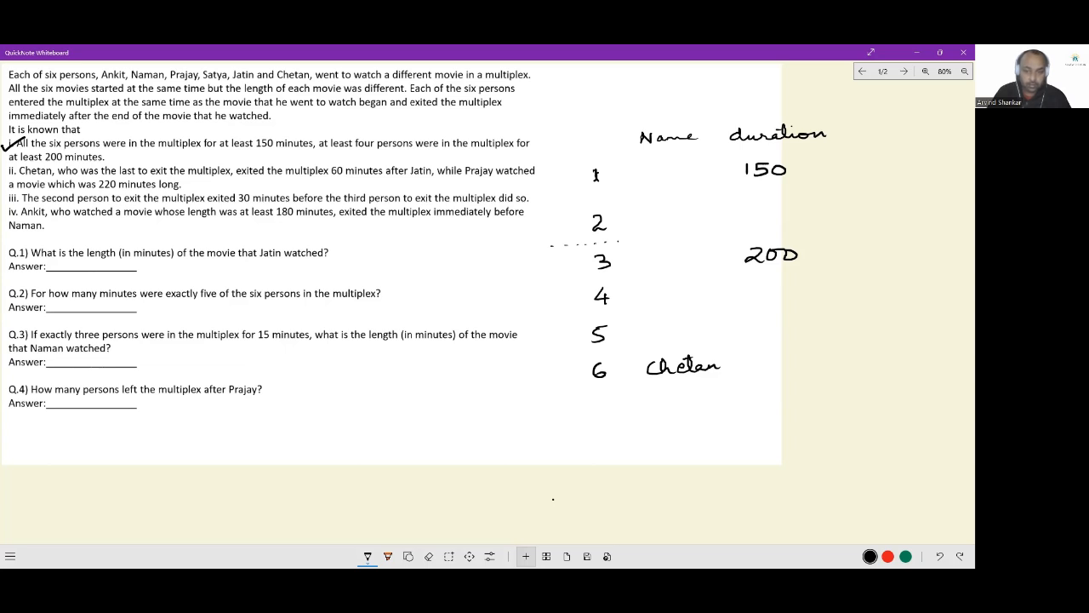
drag(563, 390, 893, 368)
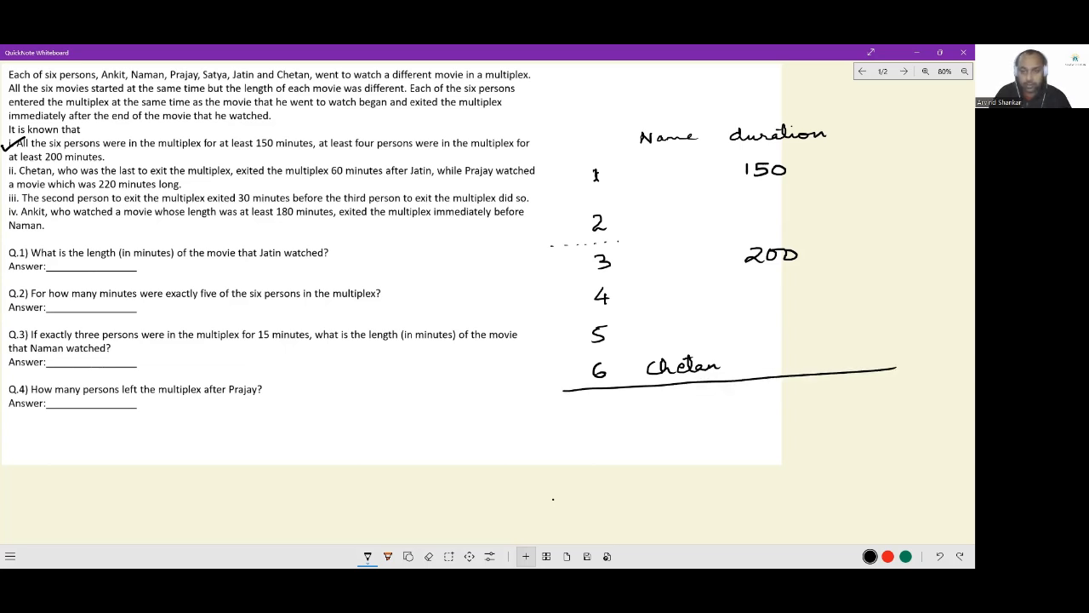
drag(651, 406, 706, 406)
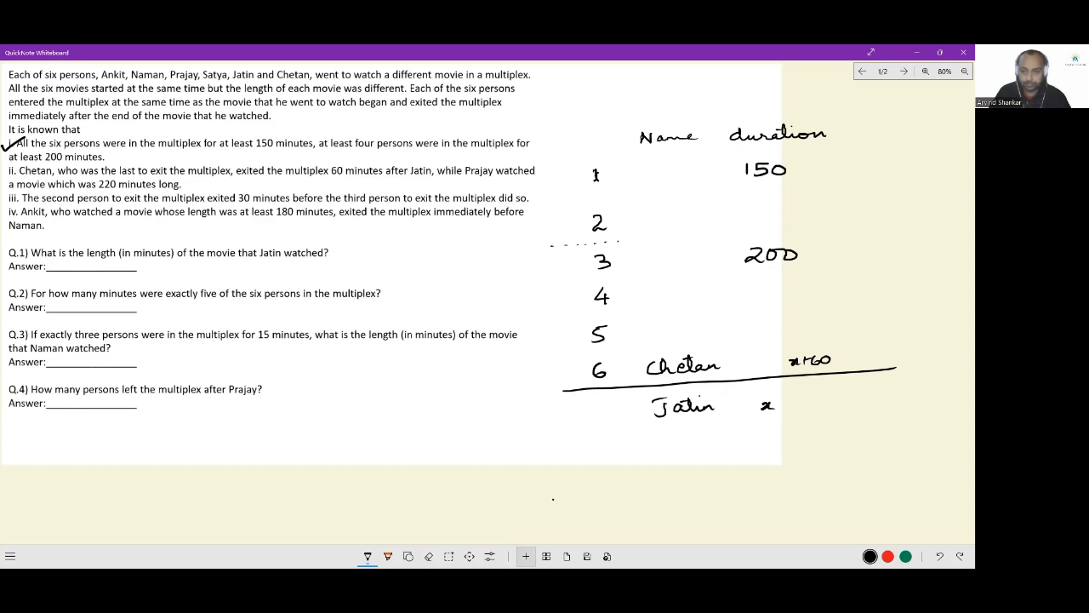
drag(553, 289, 566, 315)
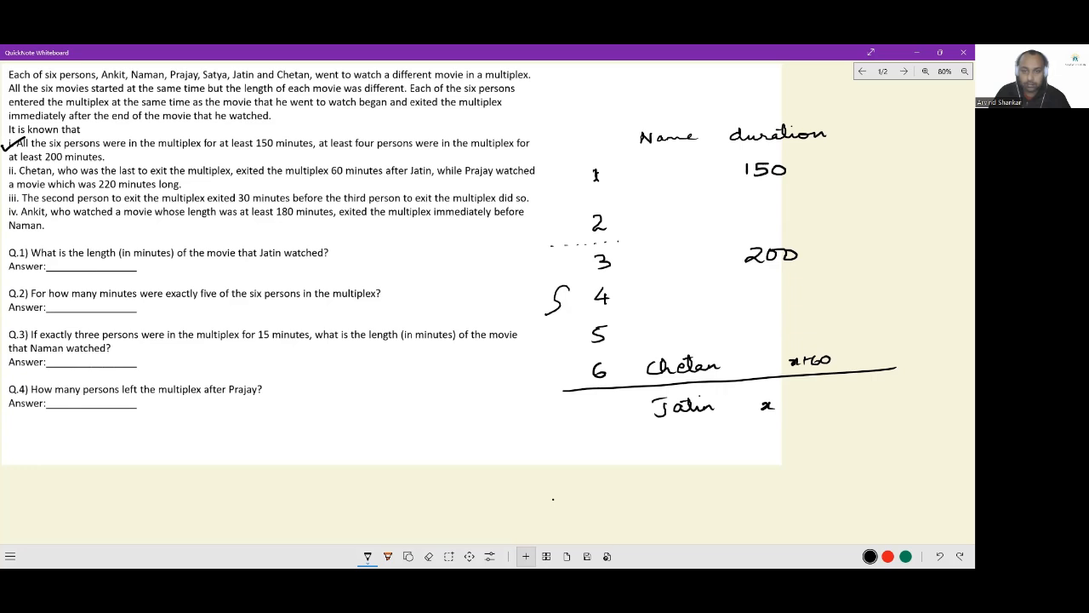
drag(553, 293, 553, 341)
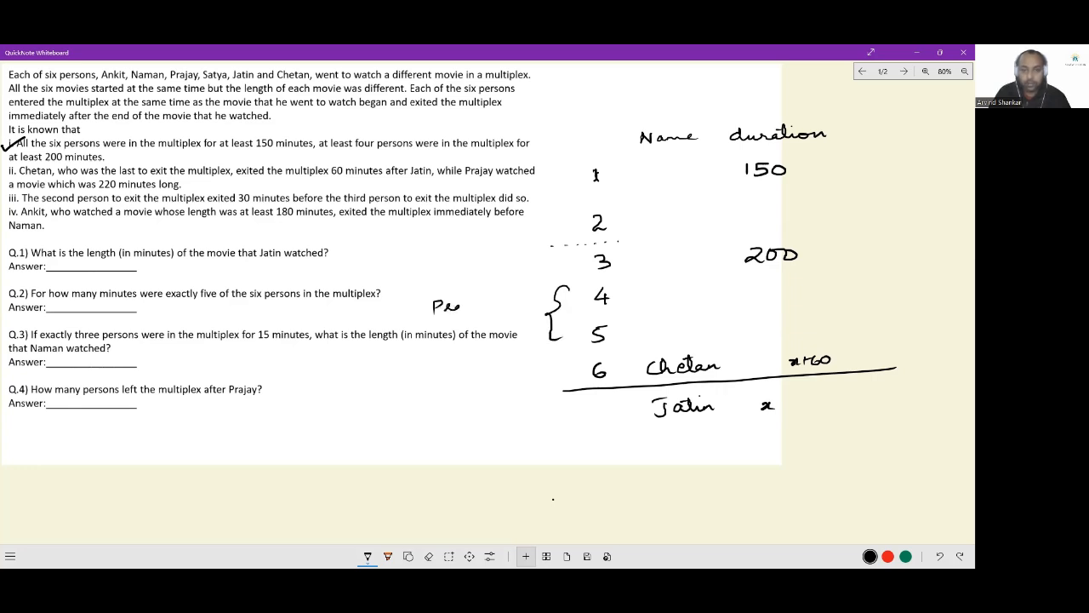
- Note 'Prajay 220' beside the brace, write 170 in row 2, and tick clue iii
text(Prajay -)
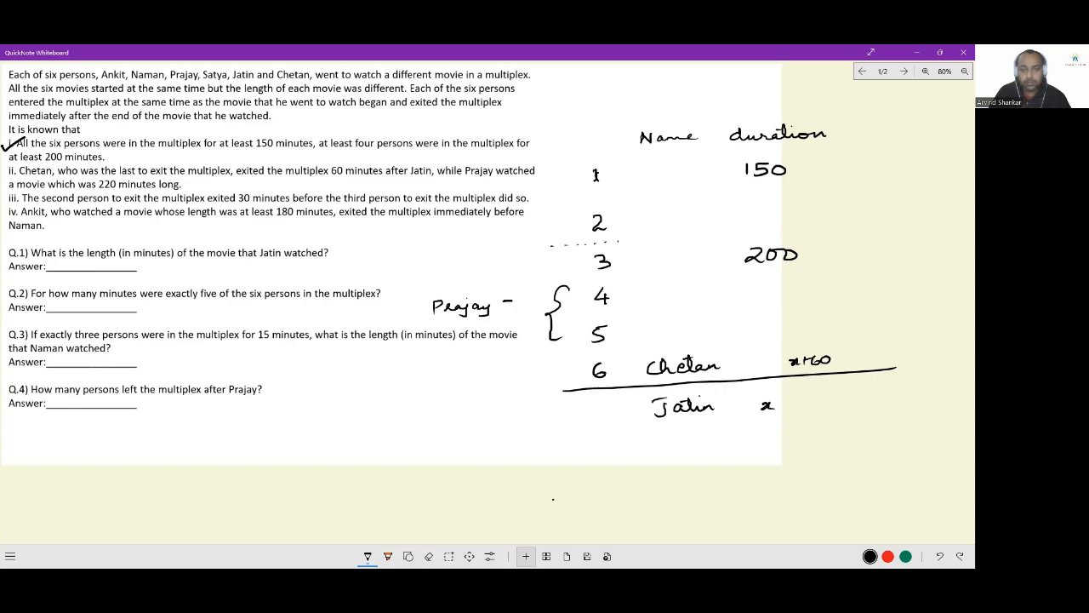
text(220)
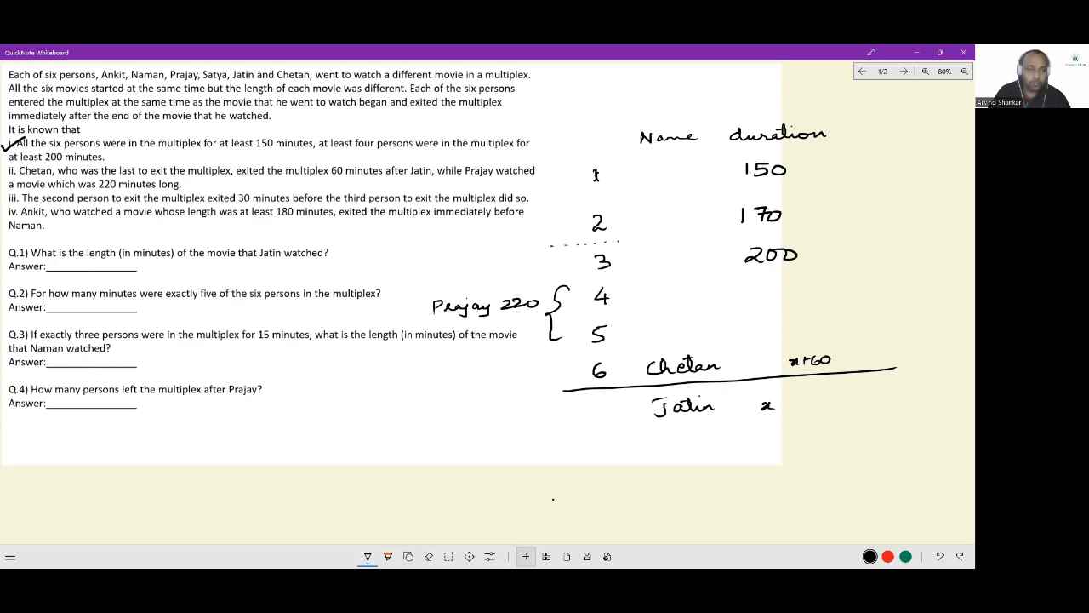
drag(2, 200, 17, 194)
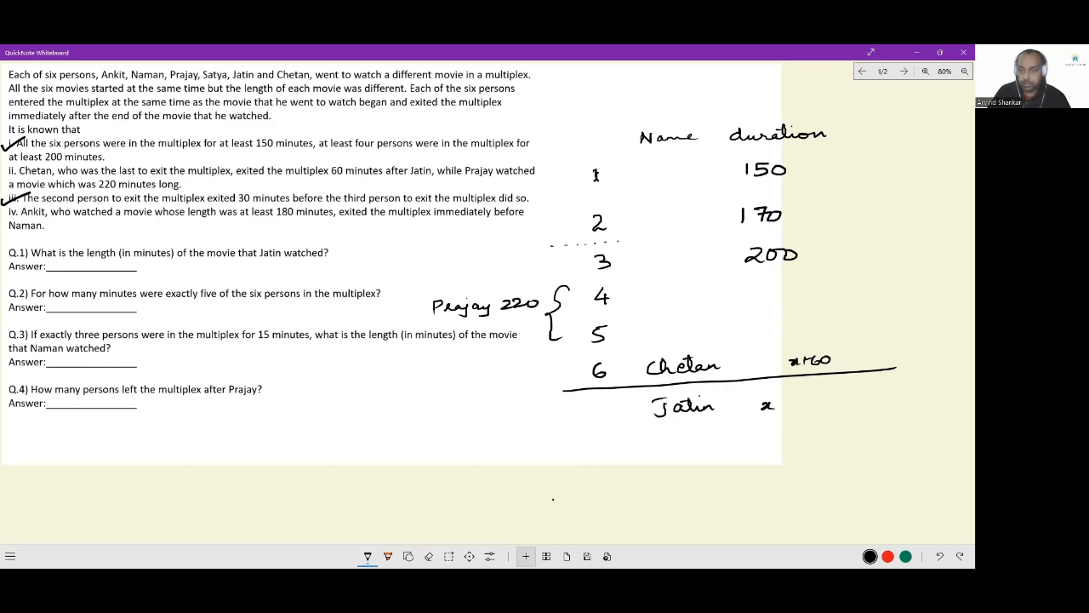
- Bracket rows 3–4 labelled Ankit and Naman, and lengthen the dashed line under row 2
drag(868, 242, 870, 315)
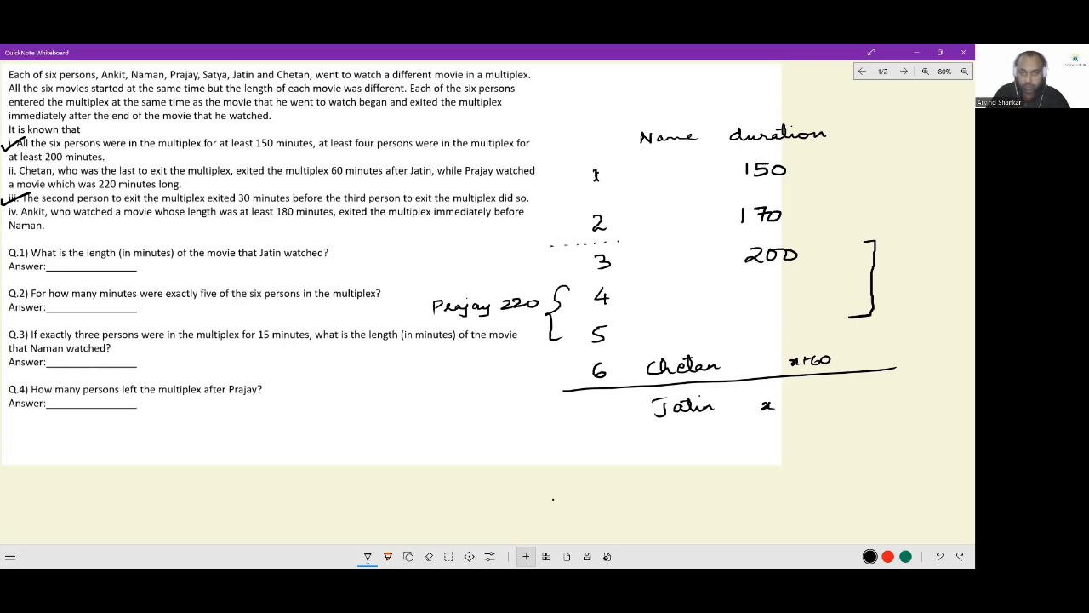
drag(548, 247, 758, 238)
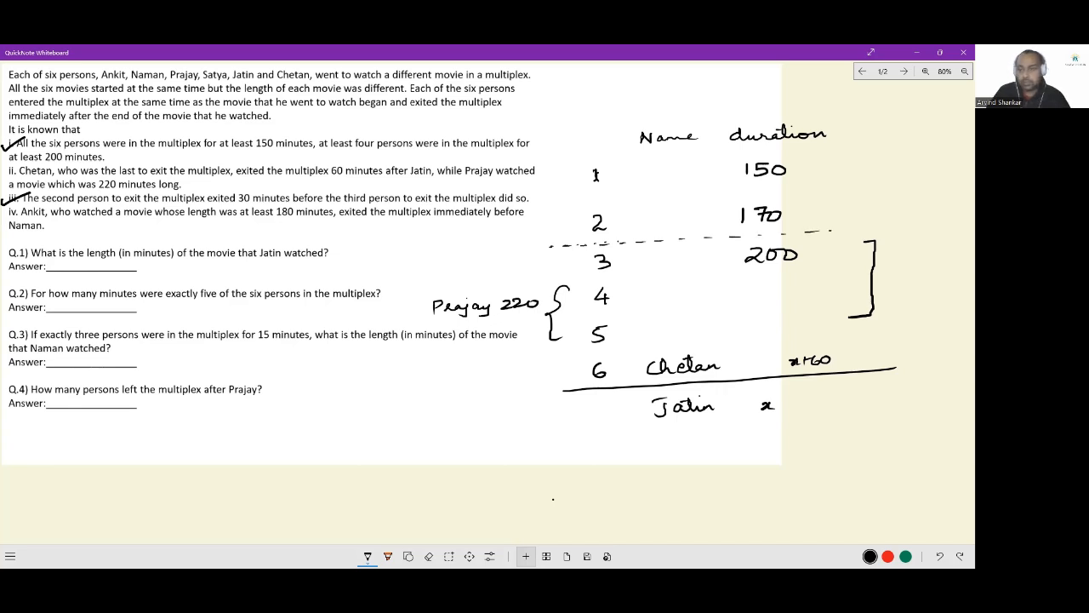
text(Anki)
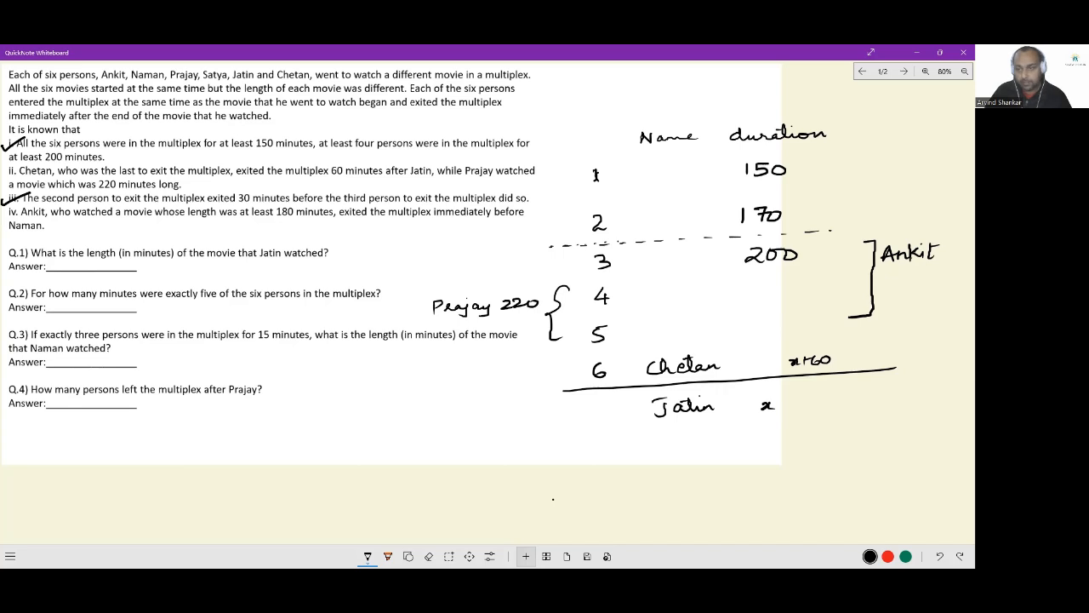
text(Naman)
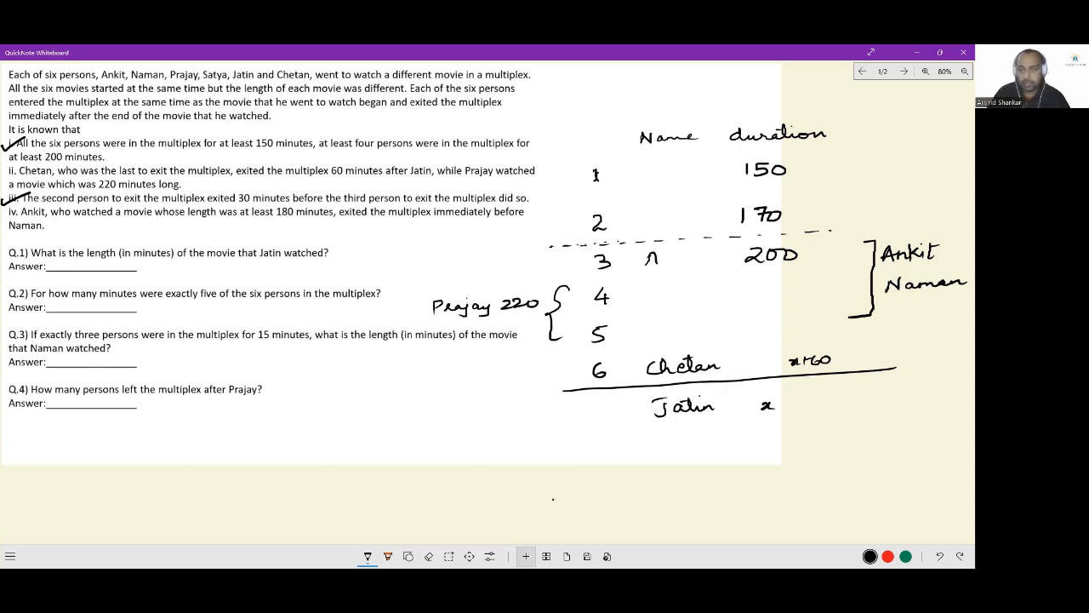
- Fill rows 3–5 with Ankit, Naman and Prajay (220), and write Jatin's name in
text(Ankit)
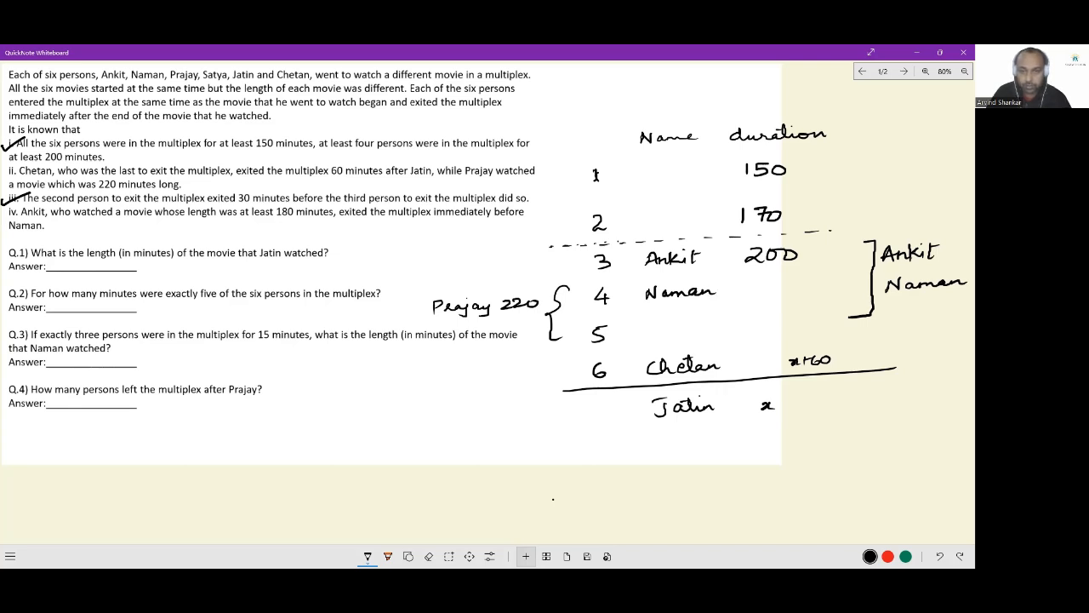
text(Pray)
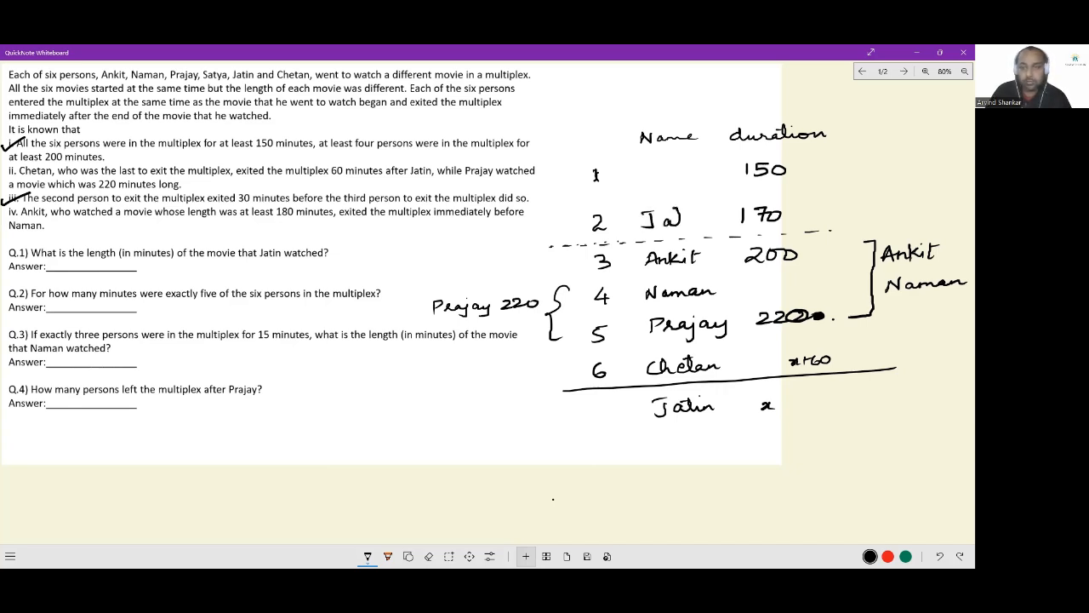
text(Jatin)
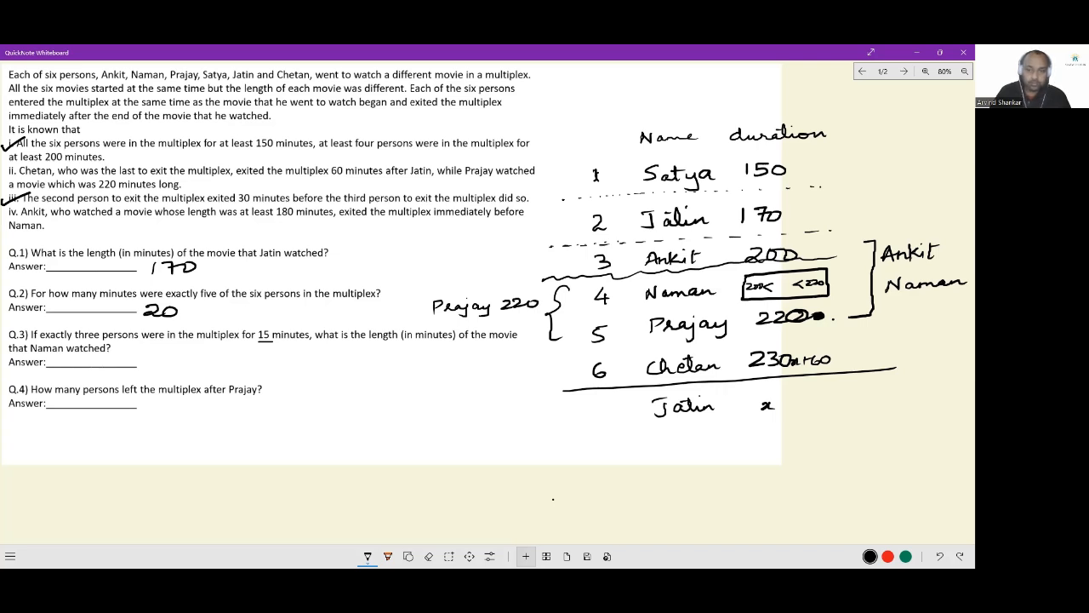
- Write 215 beside Naman's range, then answers 215 for Q.3 and 1 for Q.4
text(215)
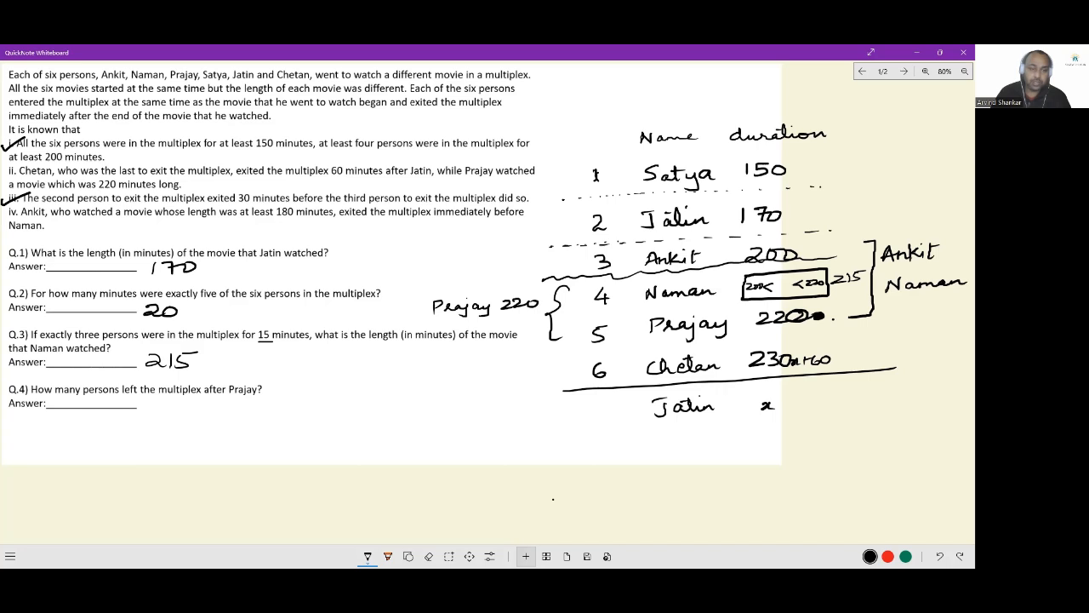
text(1)
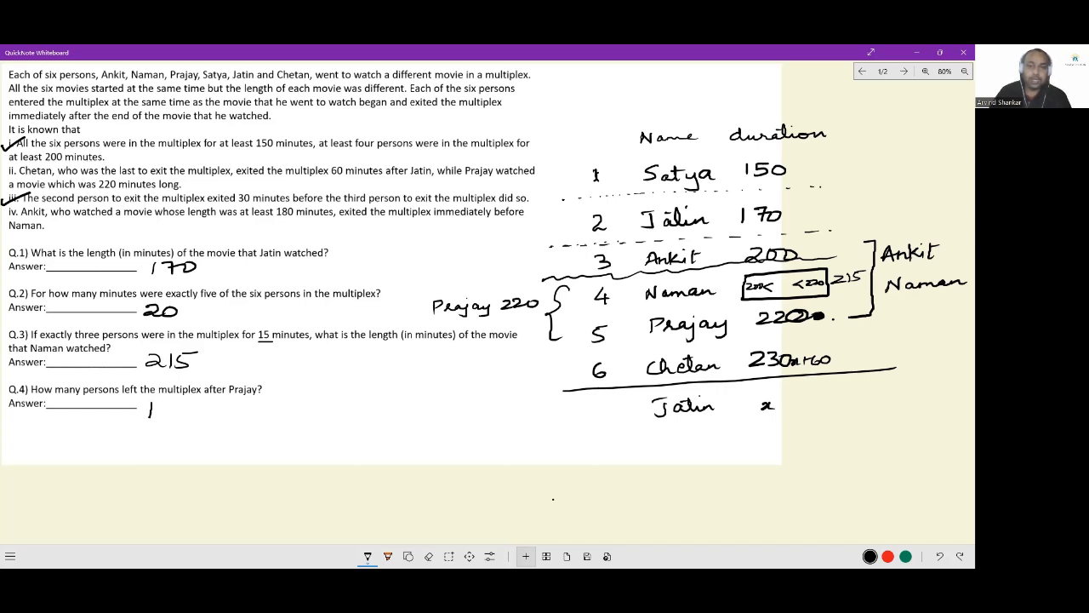